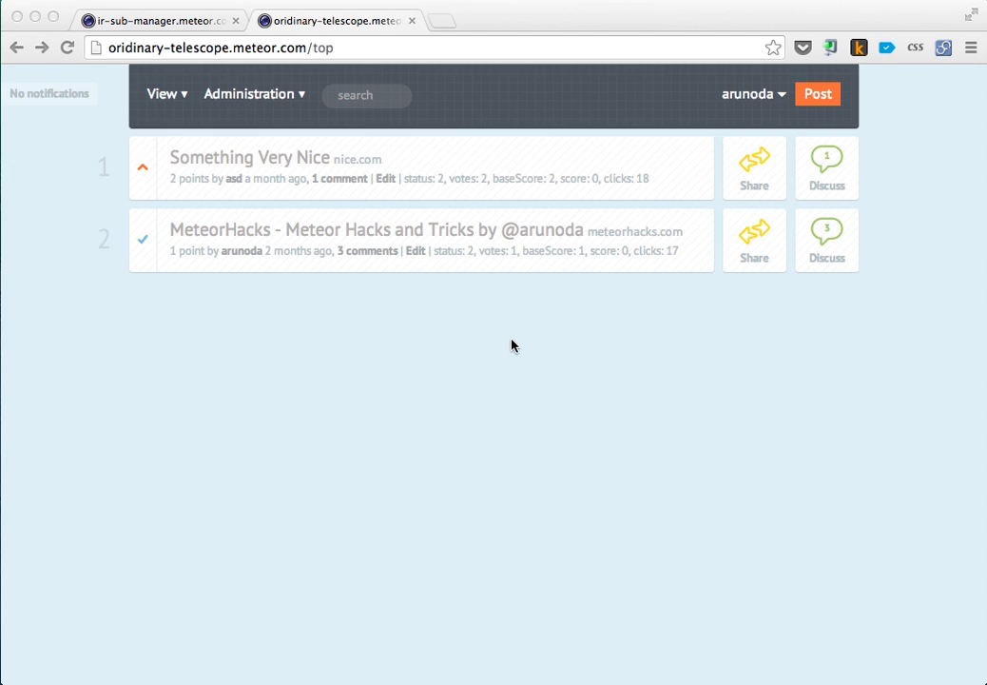
pyautogui.moveTo(344, 180)
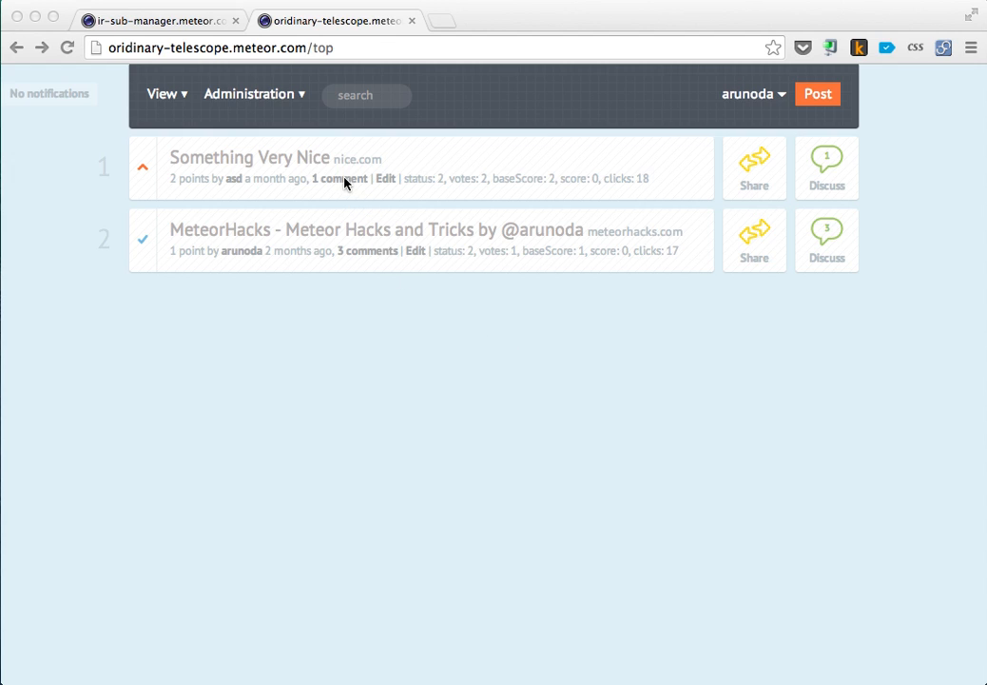
# Visit the 'Something Very Nice' post page, return to the Top list via View, then revisit the post
pyautogui.click(338, 179)
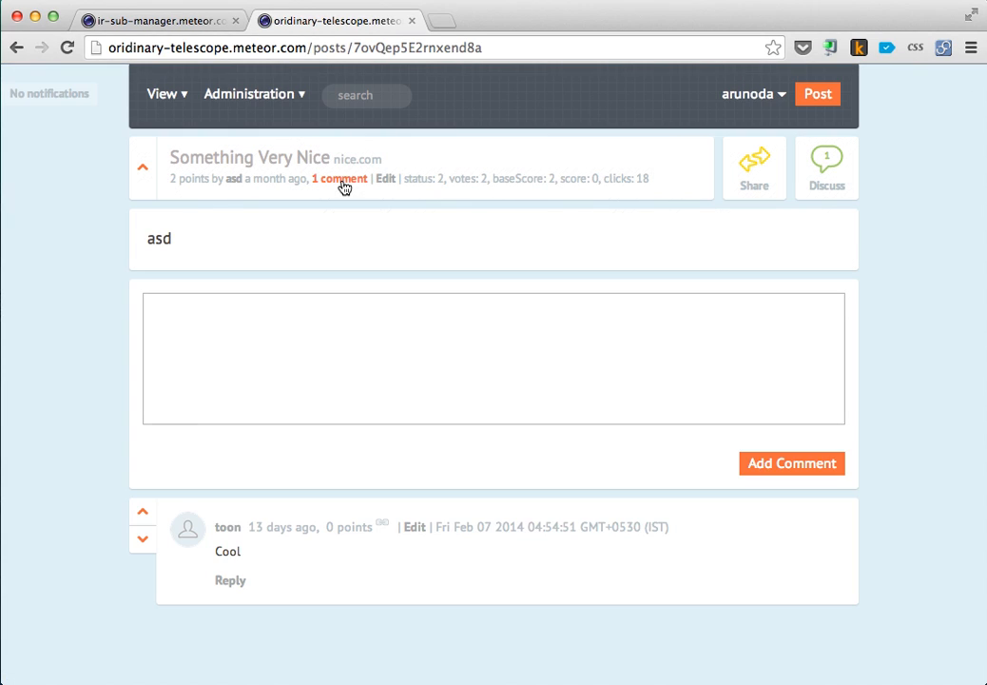
pyautogui.moveTo(121, 103)
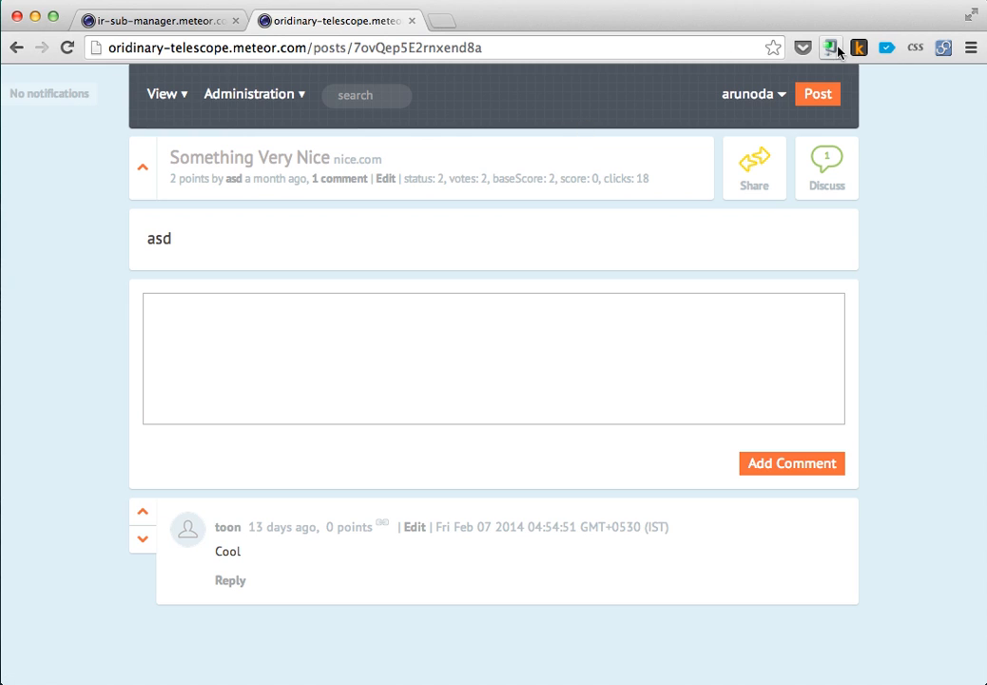
pyautogui.click(163, 94)
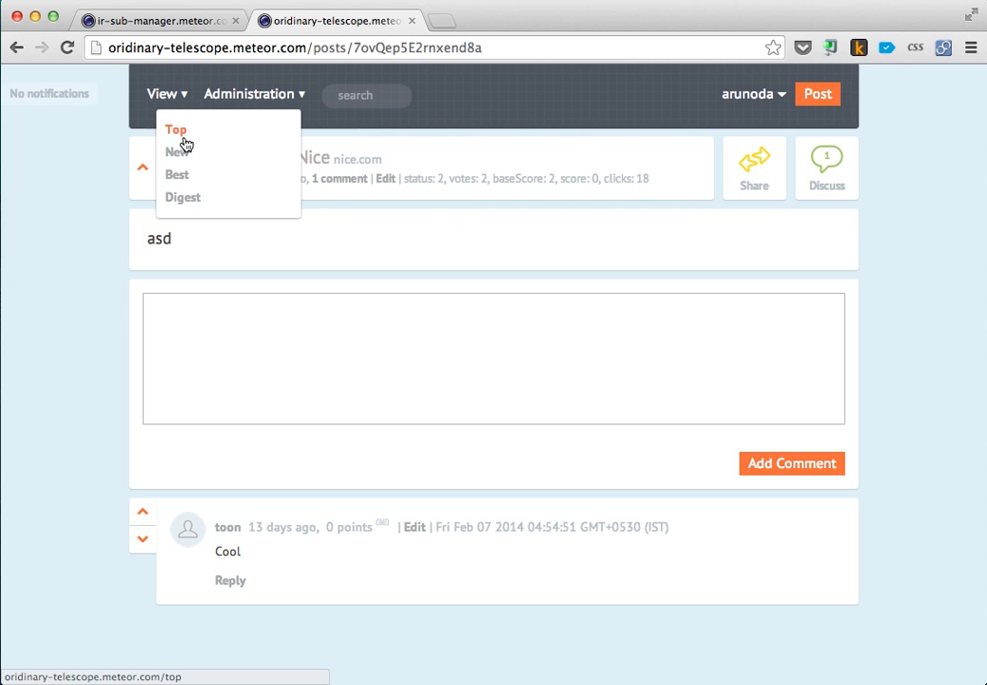
pyautogui.click(177, 128)
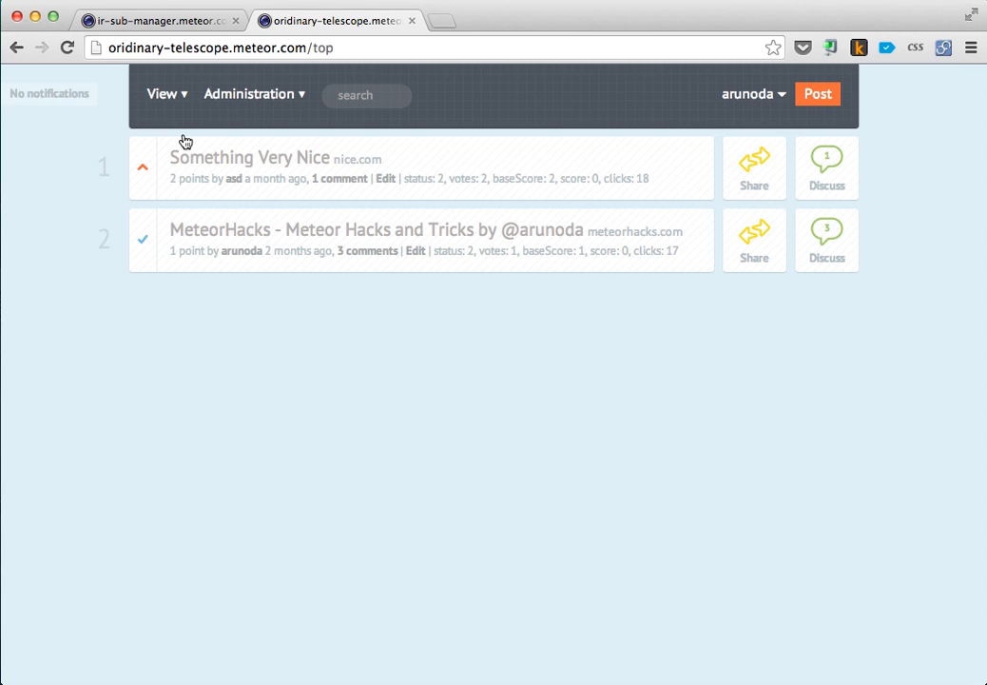
pyautogui.click(334, 179)
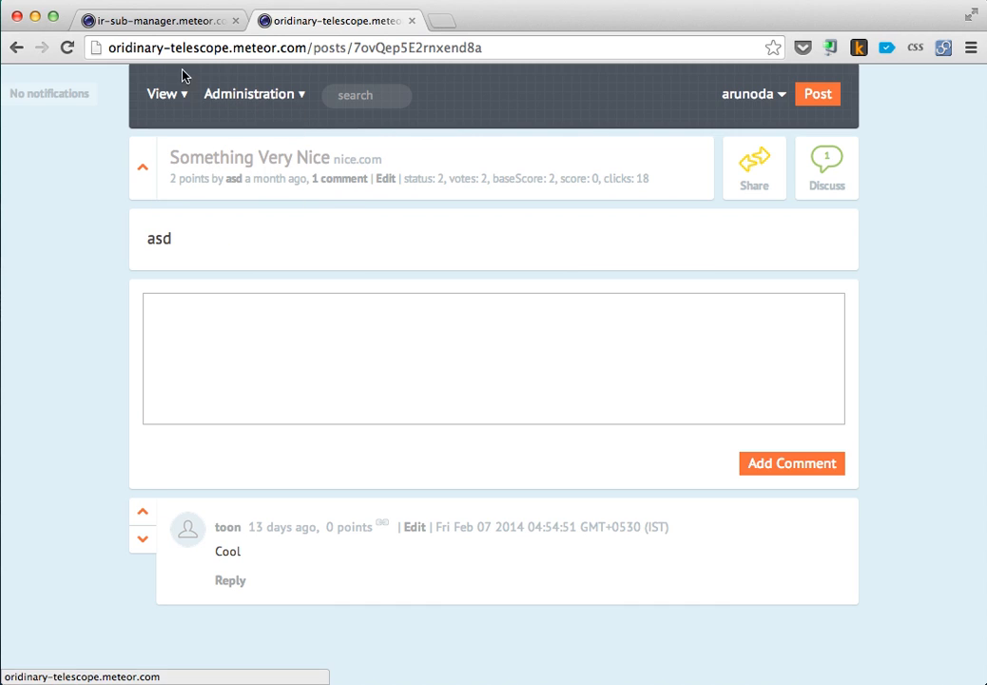
pyautogui.click(153, 20)
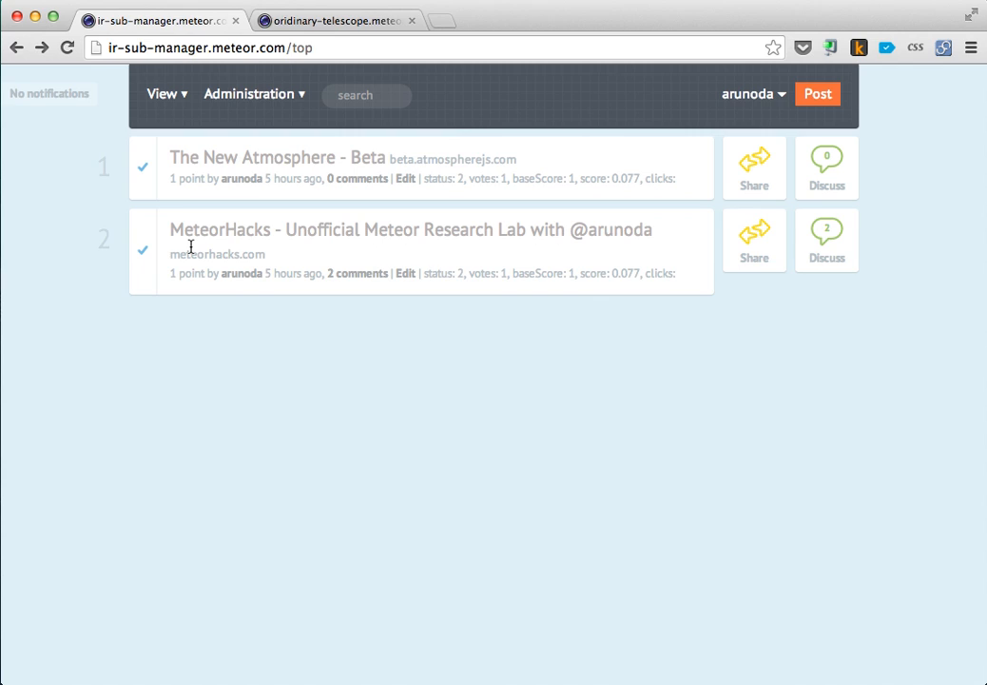
pyautogui.moveTo(243, 205)
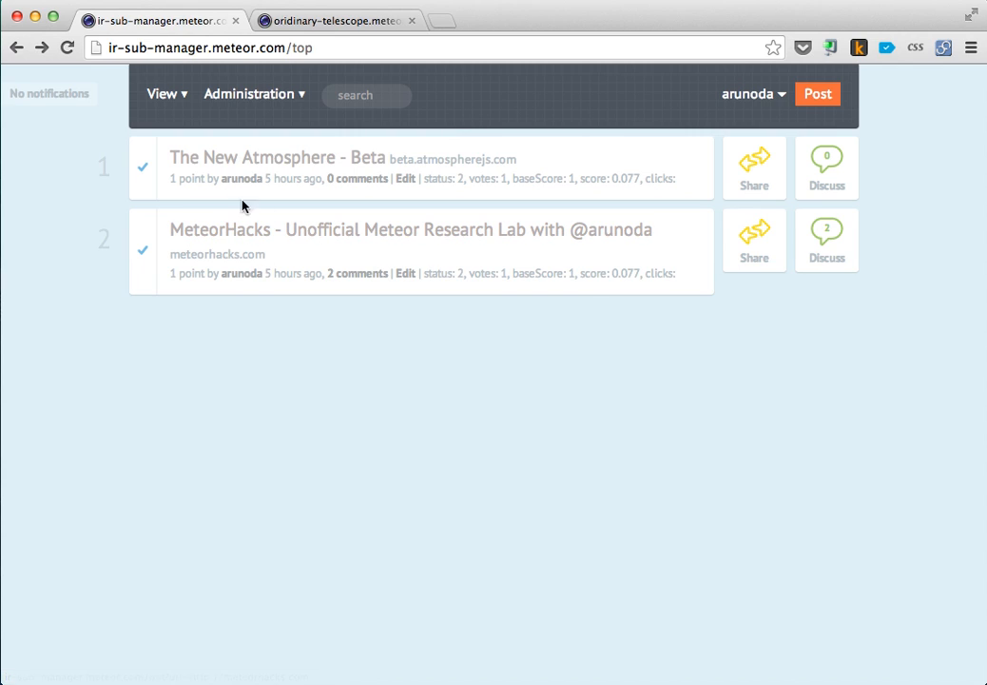
pyautogui.moveTo(354, 285)
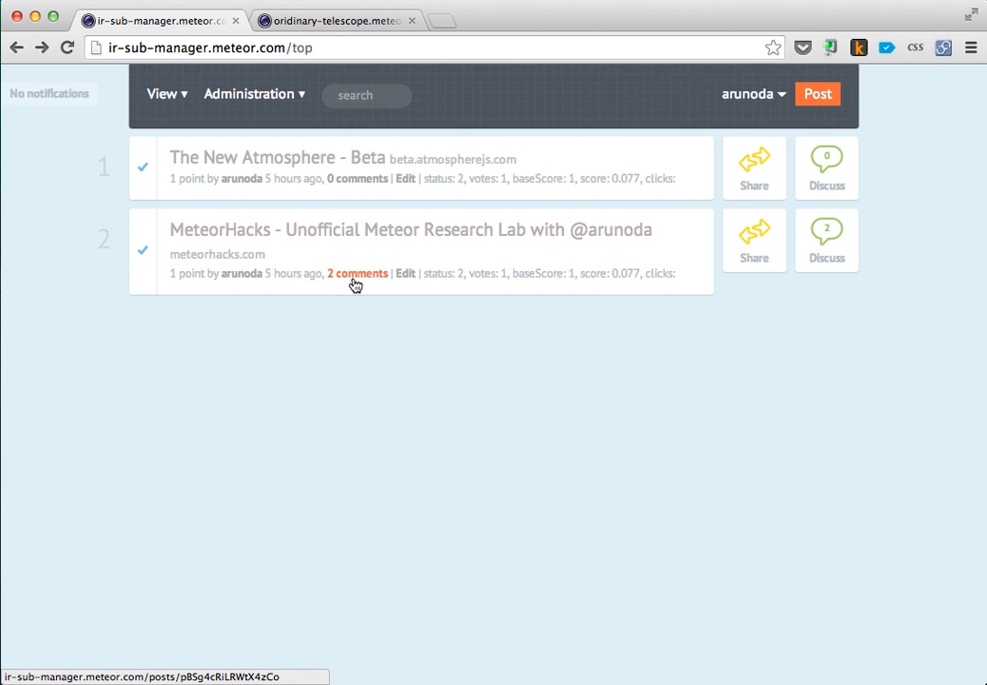
pyautogui.click(357, 273)
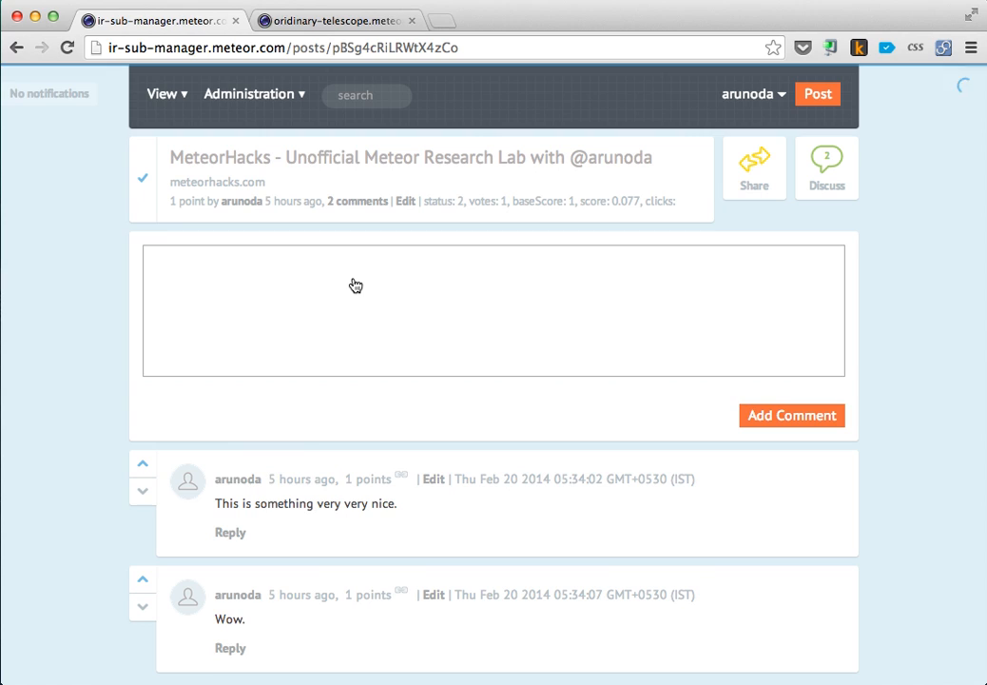
pyautogui.click(162, 94)
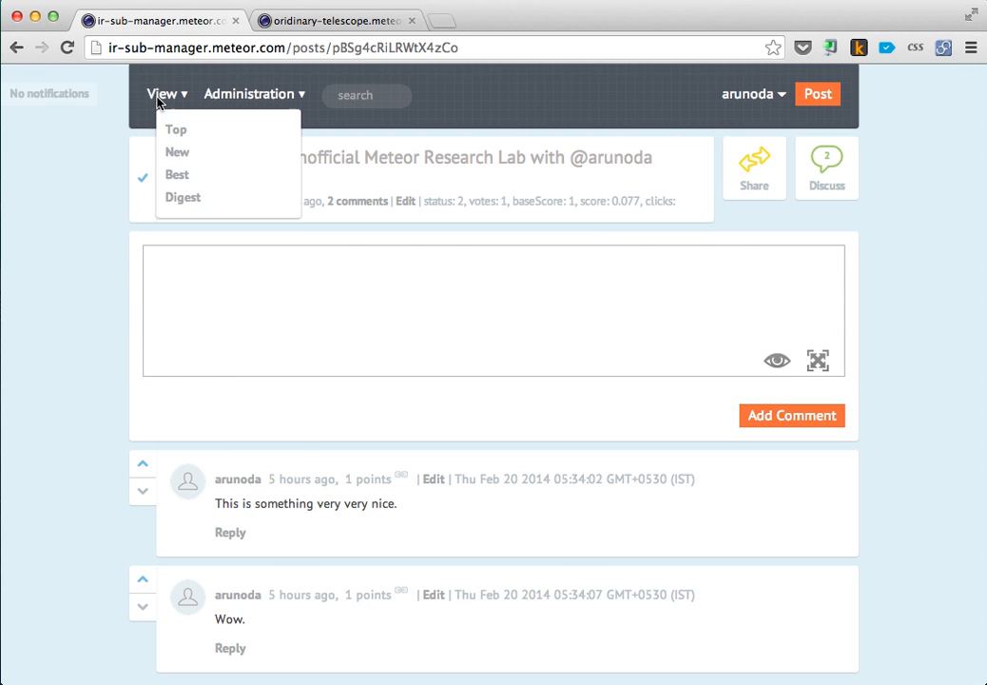
pyautogui.click(175, 128)
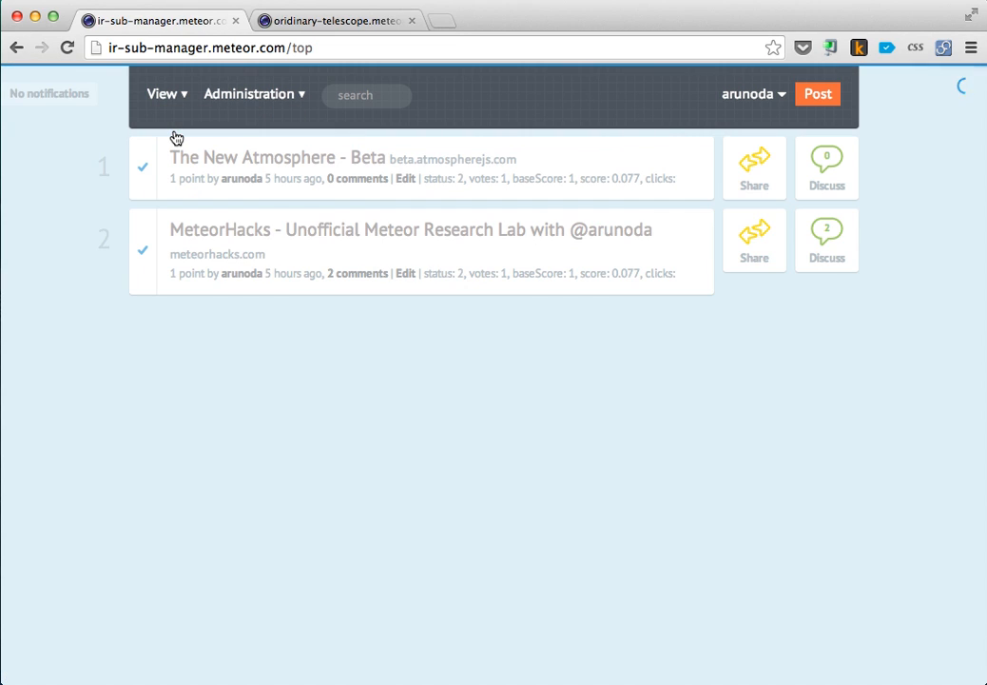
pyautogui.moveTo(330, 272)
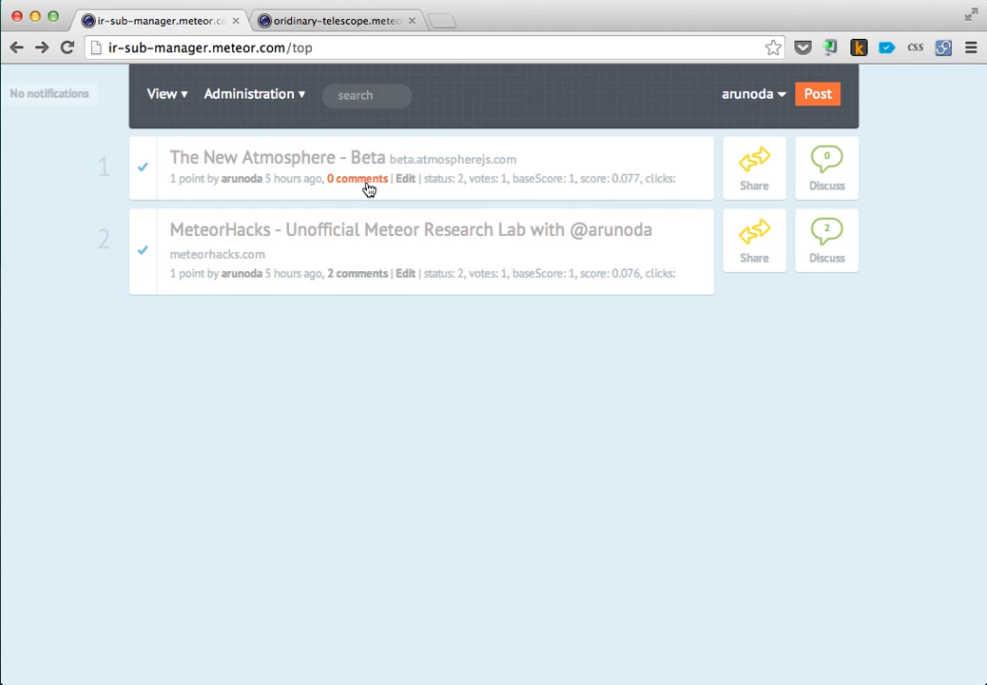
pyautogui.moveTo(369, 197)
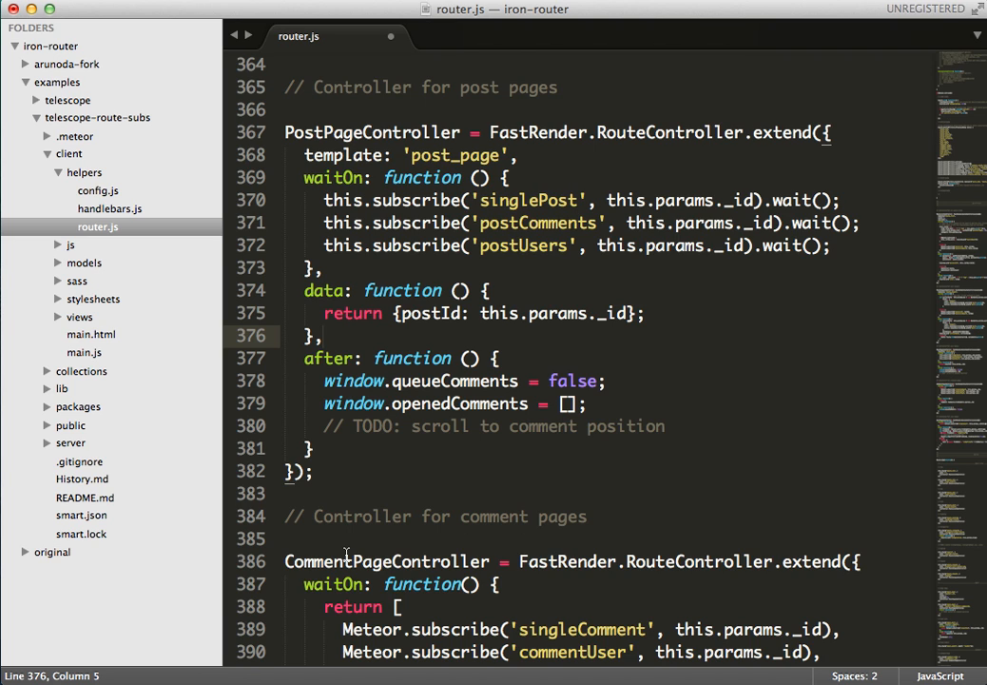
# Search router.js to jump to the post_page route with cache 5 and expireIn 3
pyautogui.click(328, 448)
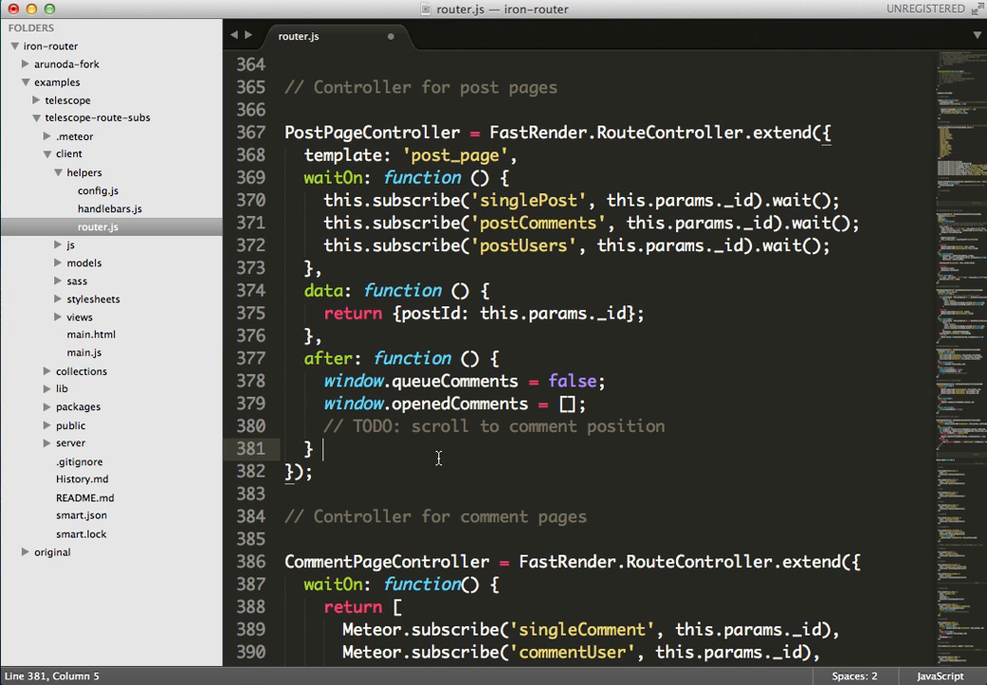
pyautogui.write('cacg')
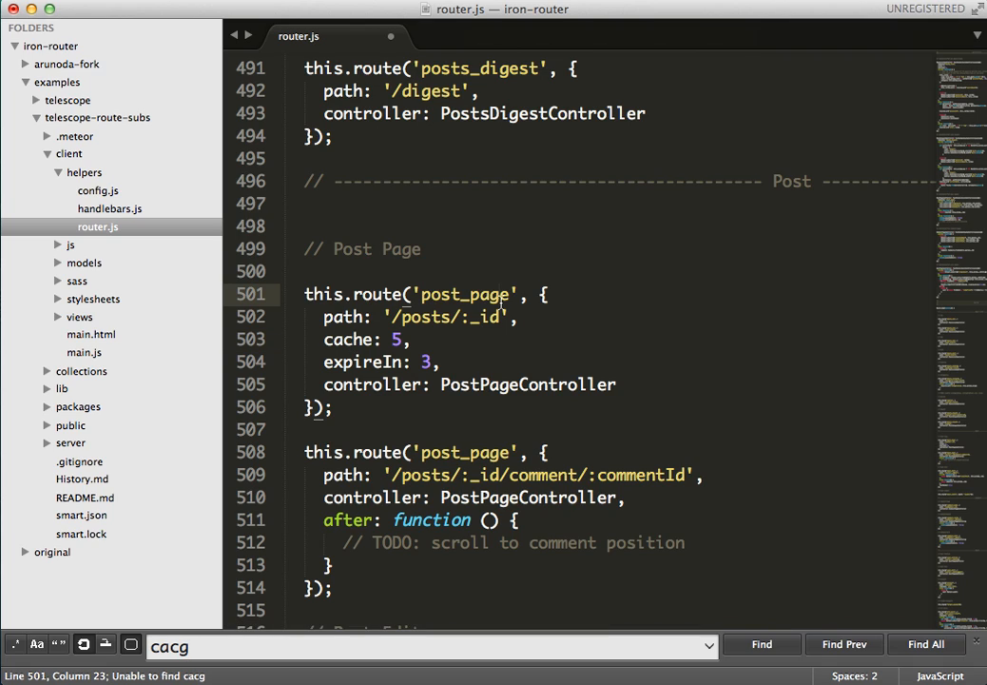
pyautogui.moveTo(369, 363)
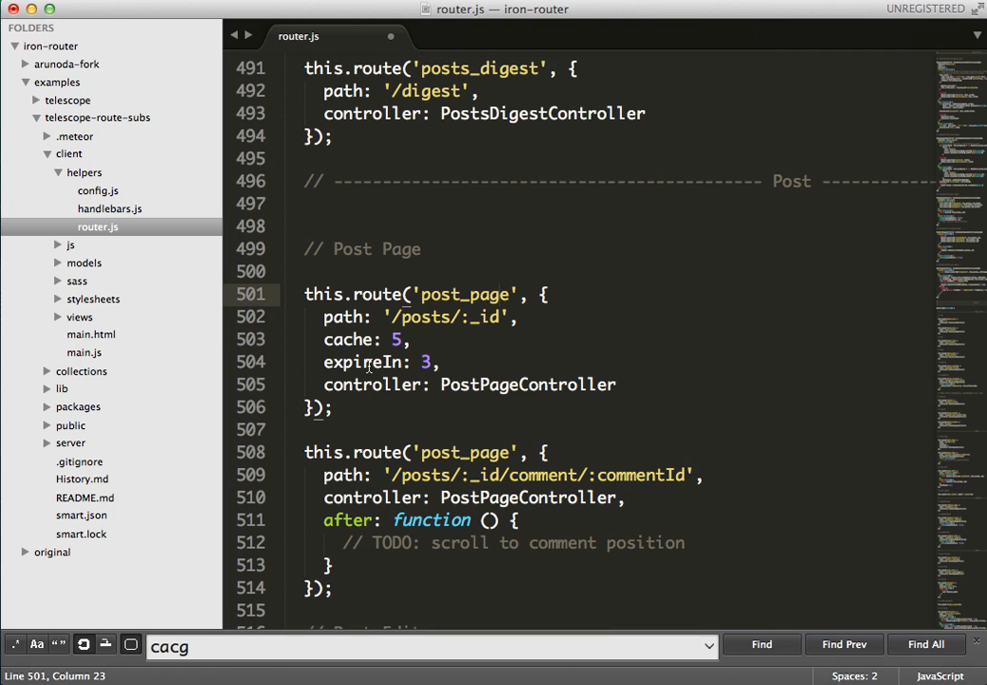
pyautogui.moveTo(304, 294); pyautogui.dragTo(352, 384)
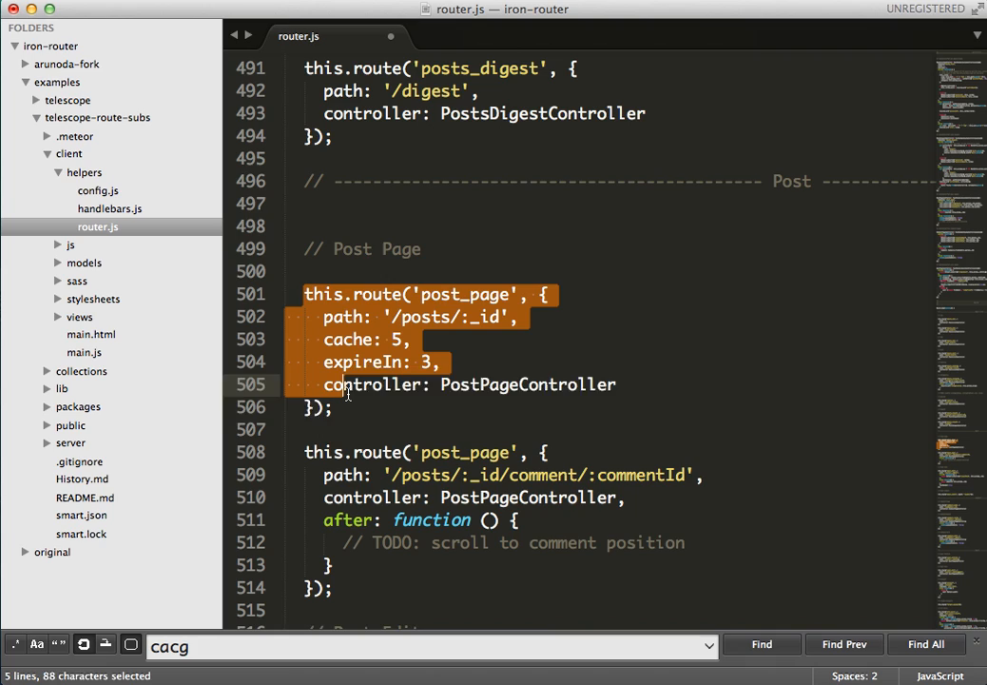
pyautogui.click(392, 384)
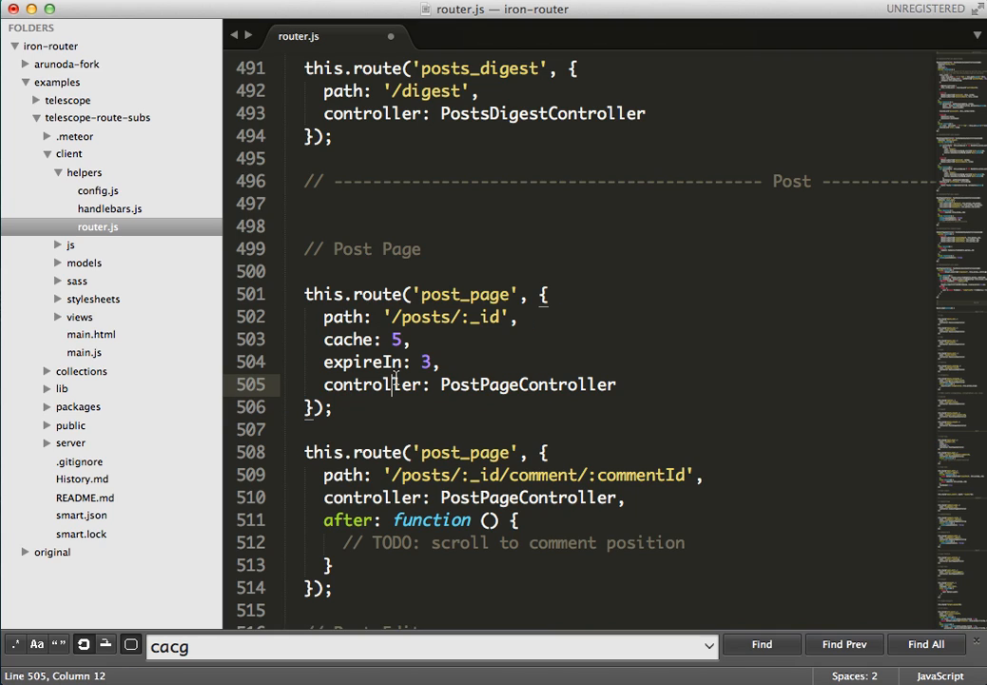
pyautogui.moveTo(403, 341)
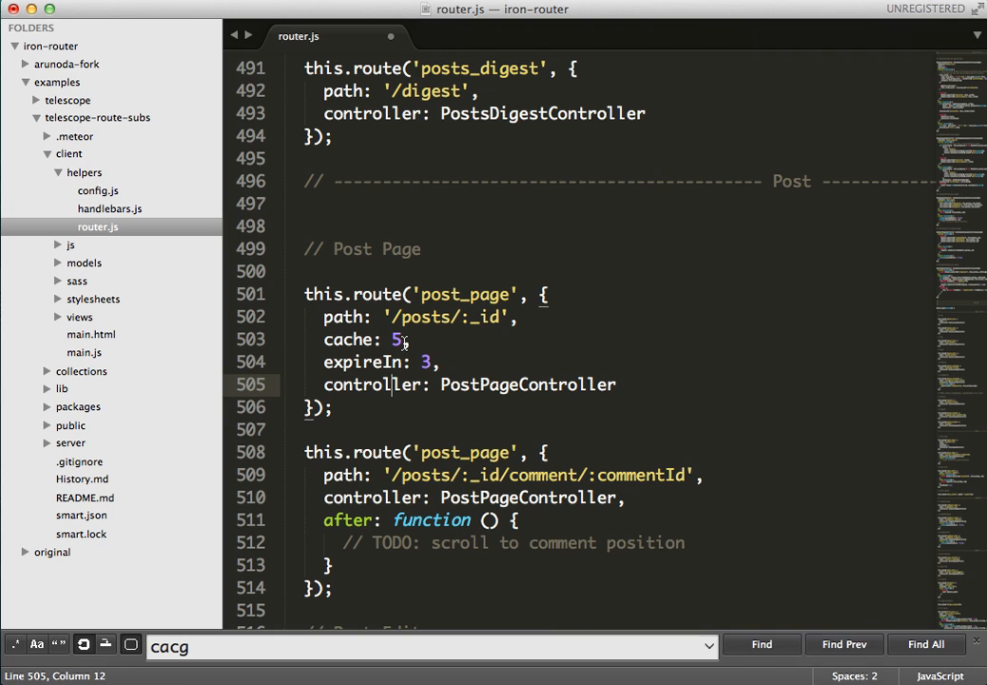